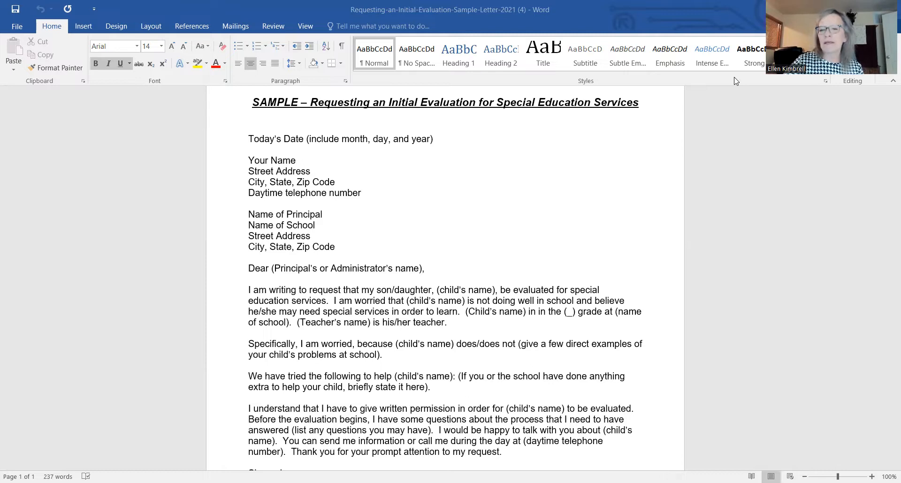
{"action": "mouse_move", "coordinate": [780, 211]}
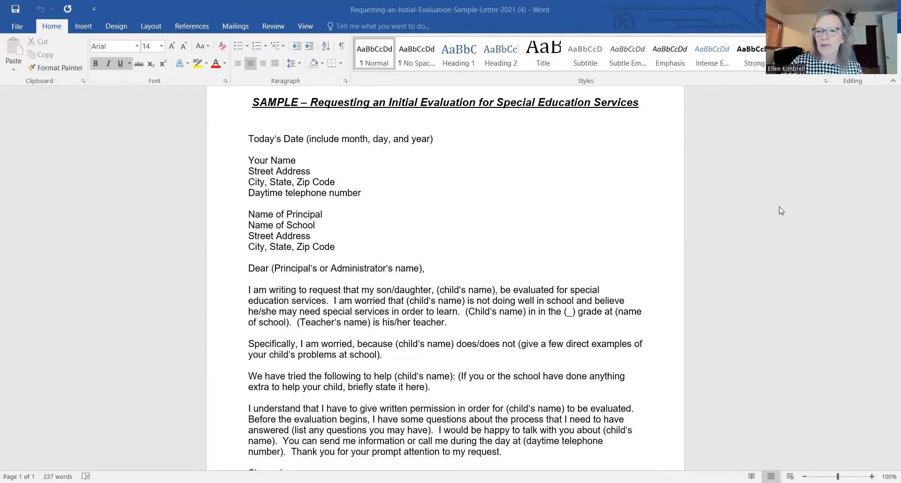
{"action": "mouse_move", "coordinate": [803, 239]}
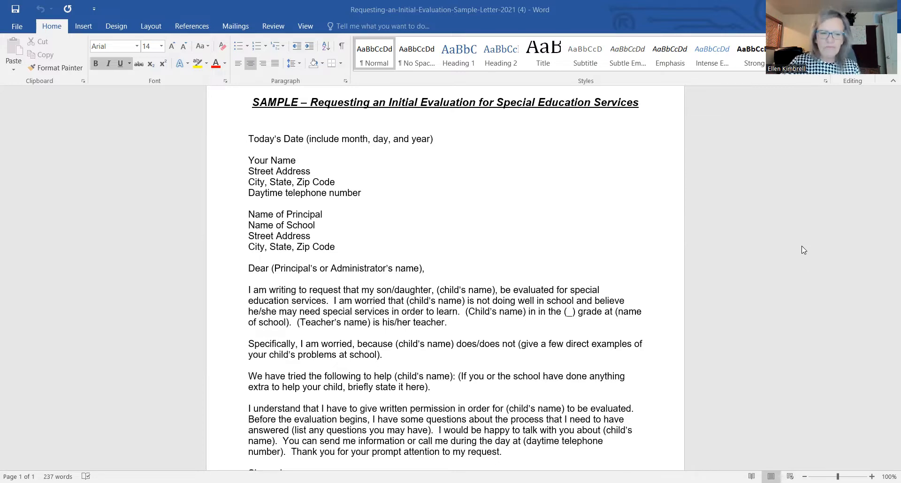
{"action": "scroll", "scroll_direction": "down", "scroll_amount": 3}
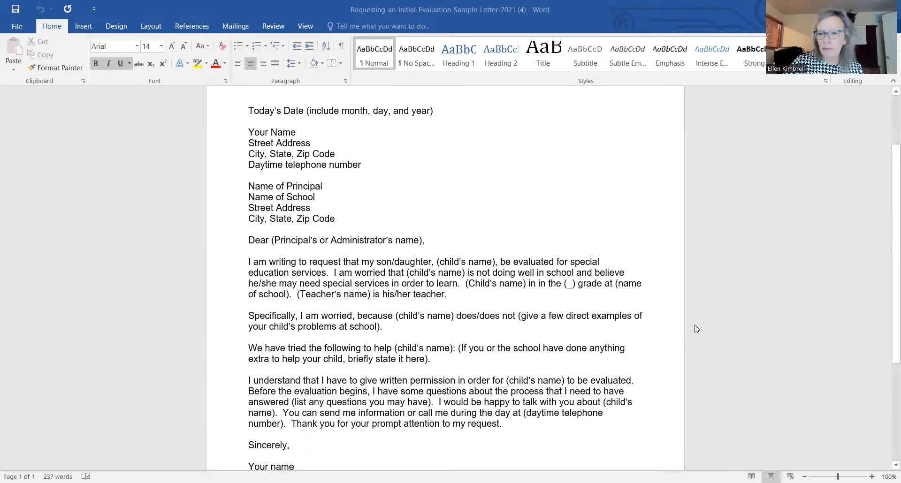
{"action": "mouse_move", "coordinate": [695, 335]}
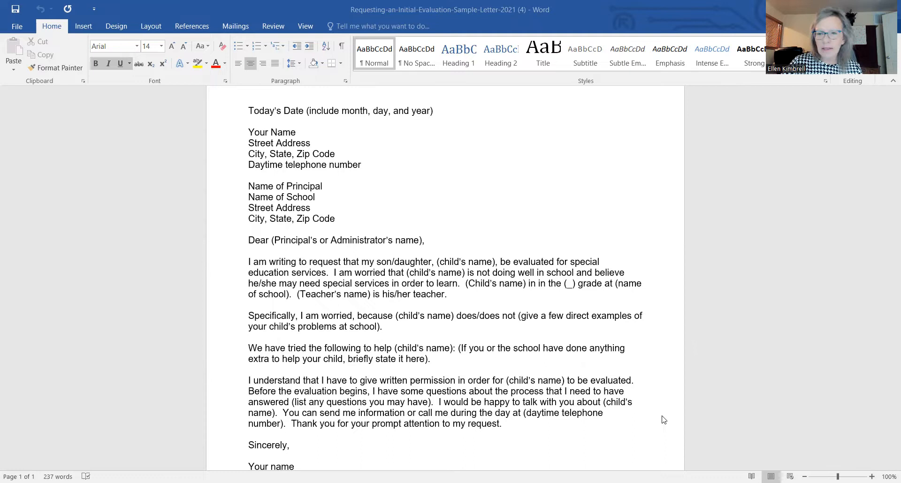
{"action": "mouse_move", "coordinate": [683, 420]}
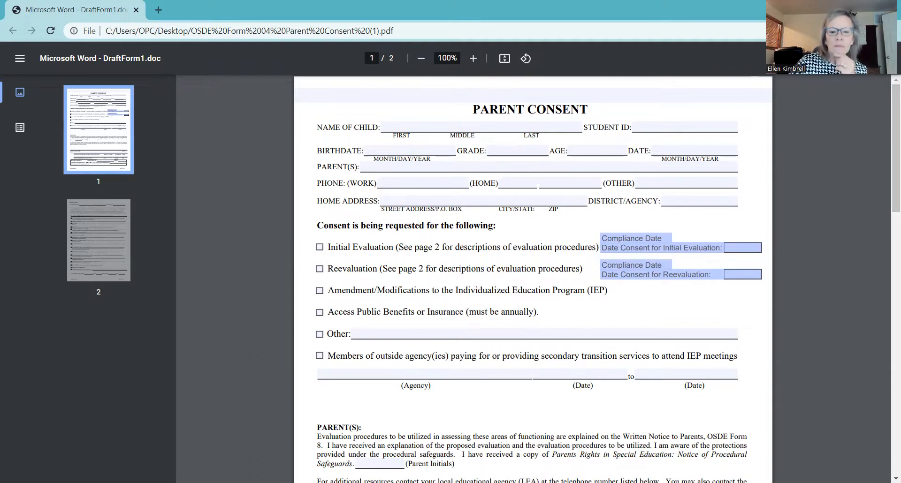
{"action": "mouse_move", "coordinate": [539, 197]}
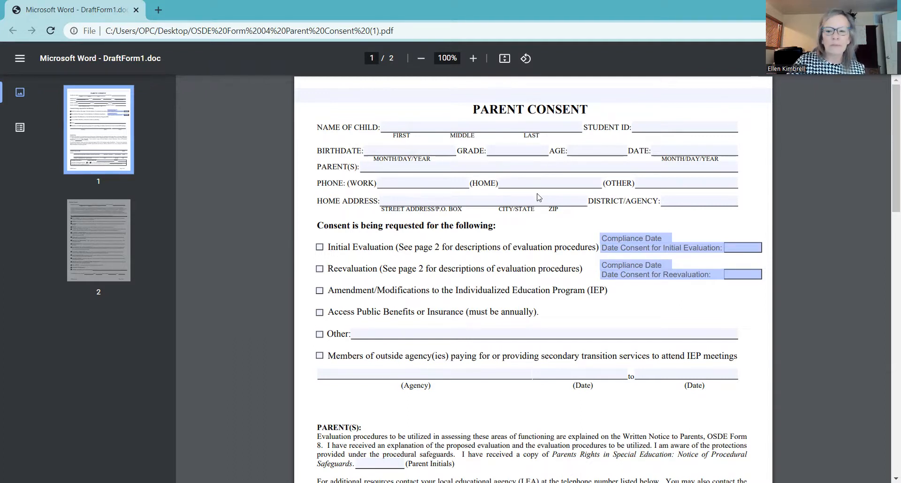
{"action": "scroll", "scroll_direction": "down", "scroll_amount": 3}
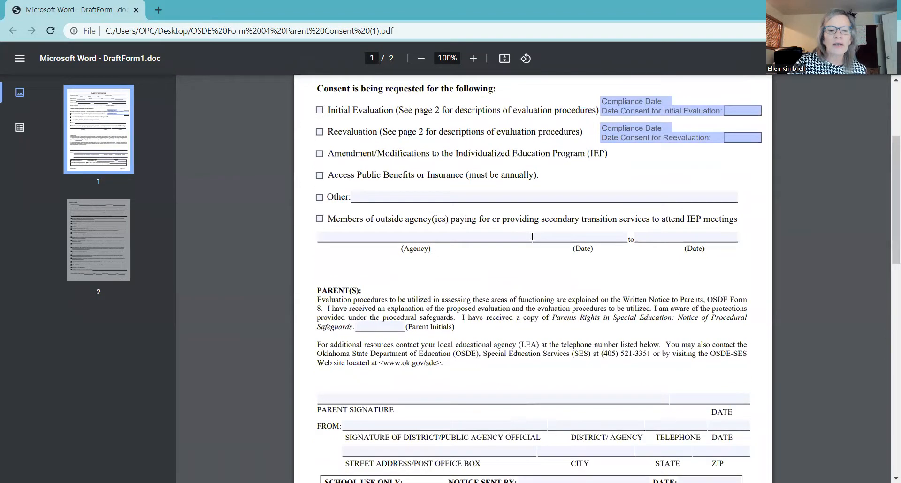
{"action": "scroll", "scroll_direction": "down", "scroll_amount": 3}
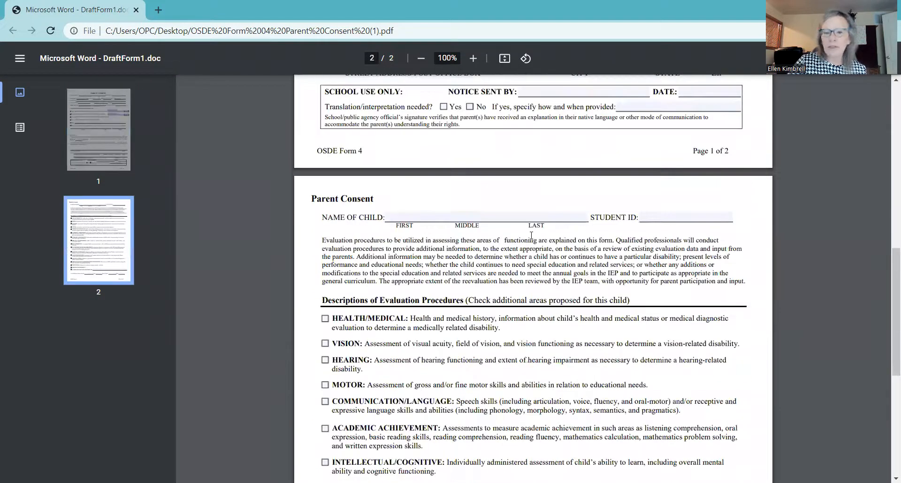
{"action": "scroll", "scroll_direction": "down", "scroll_amount": 3}
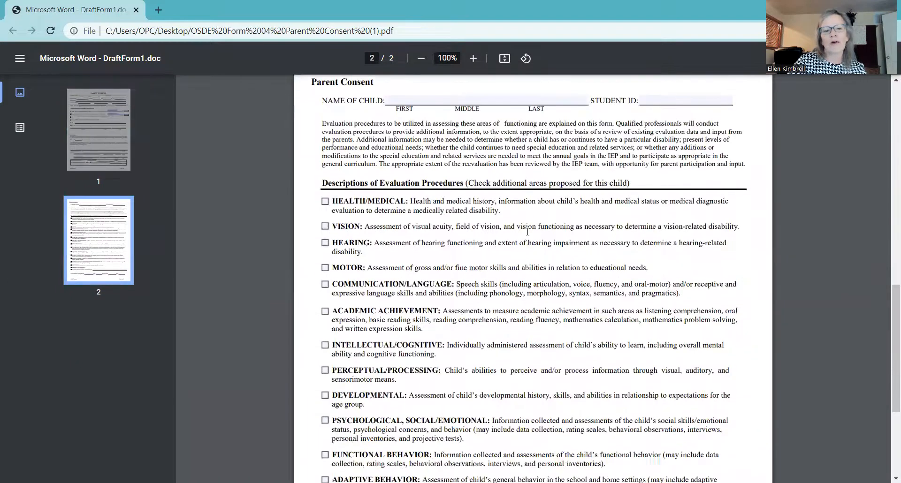
{"action": "scroll", "scroll_direction": "down", "scroll_amount": 3}
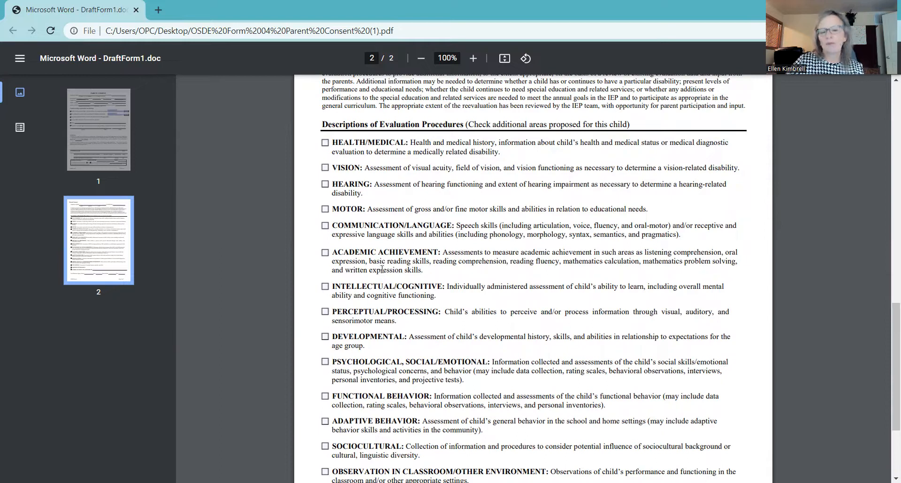
{"action": "scroll", "scroll_direction": "down", "scroll_amount": 3}
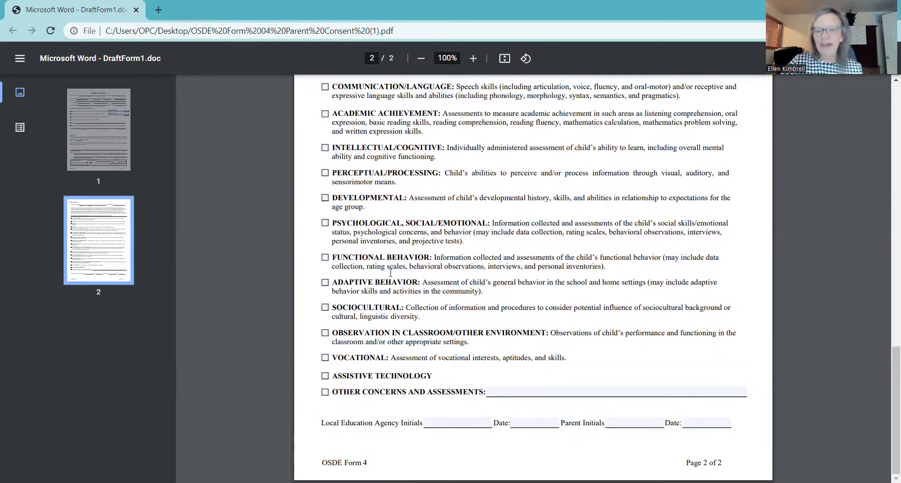
{"action": "mouse_move", "coordinate": [382, 319]}
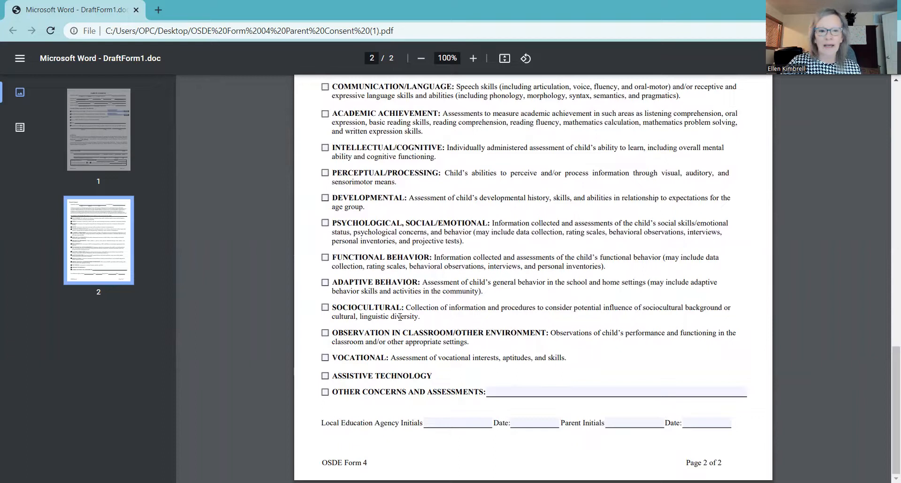
{"action": "mouse_move", "coordinate": [413, 382]}
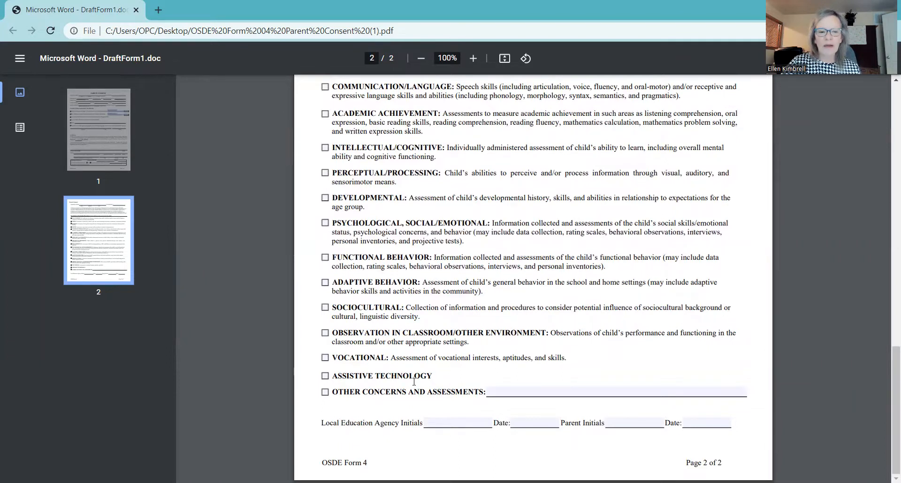
{"action": "mouse_move", "coordinate": [521, 366]}
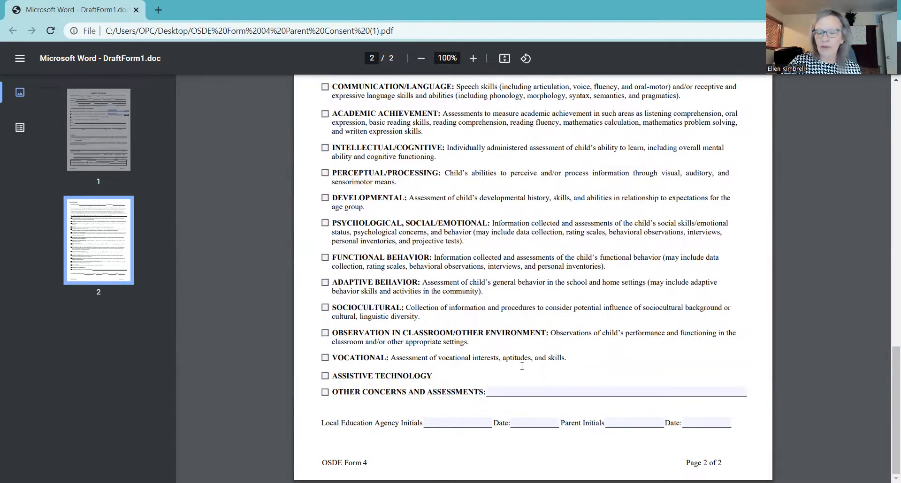